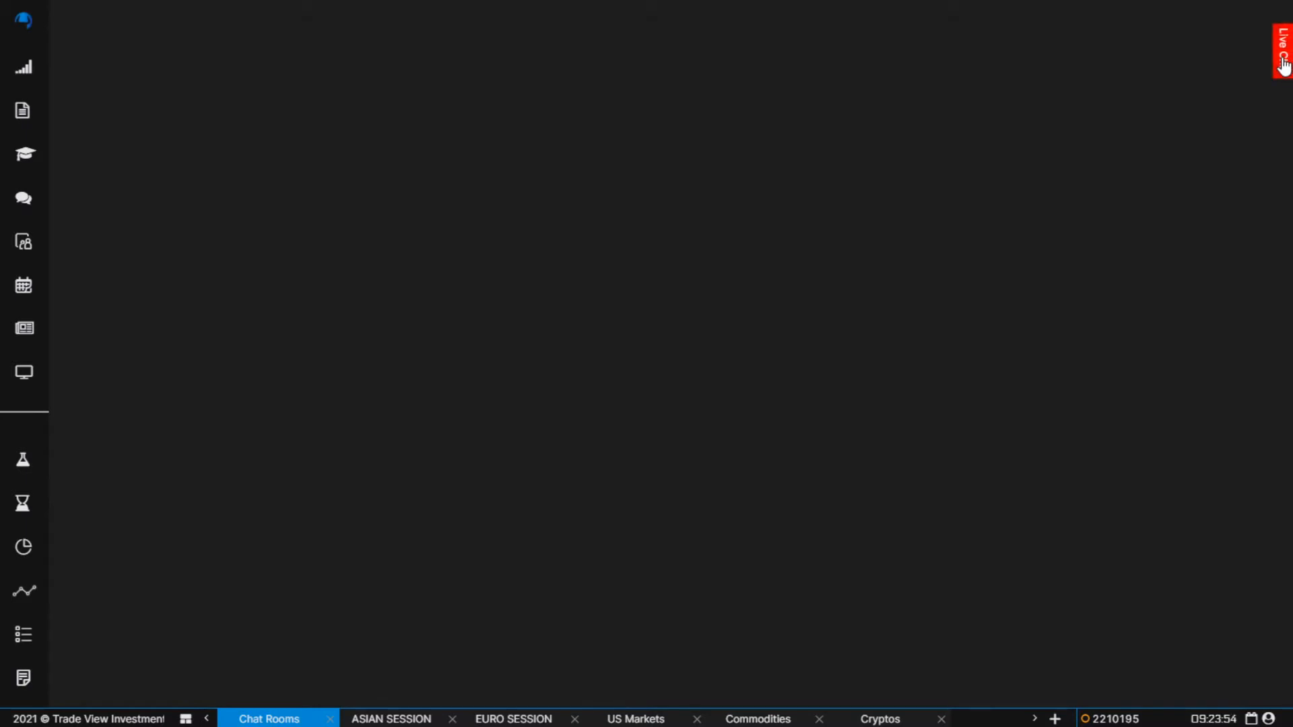
mouse_move(1261, 74)
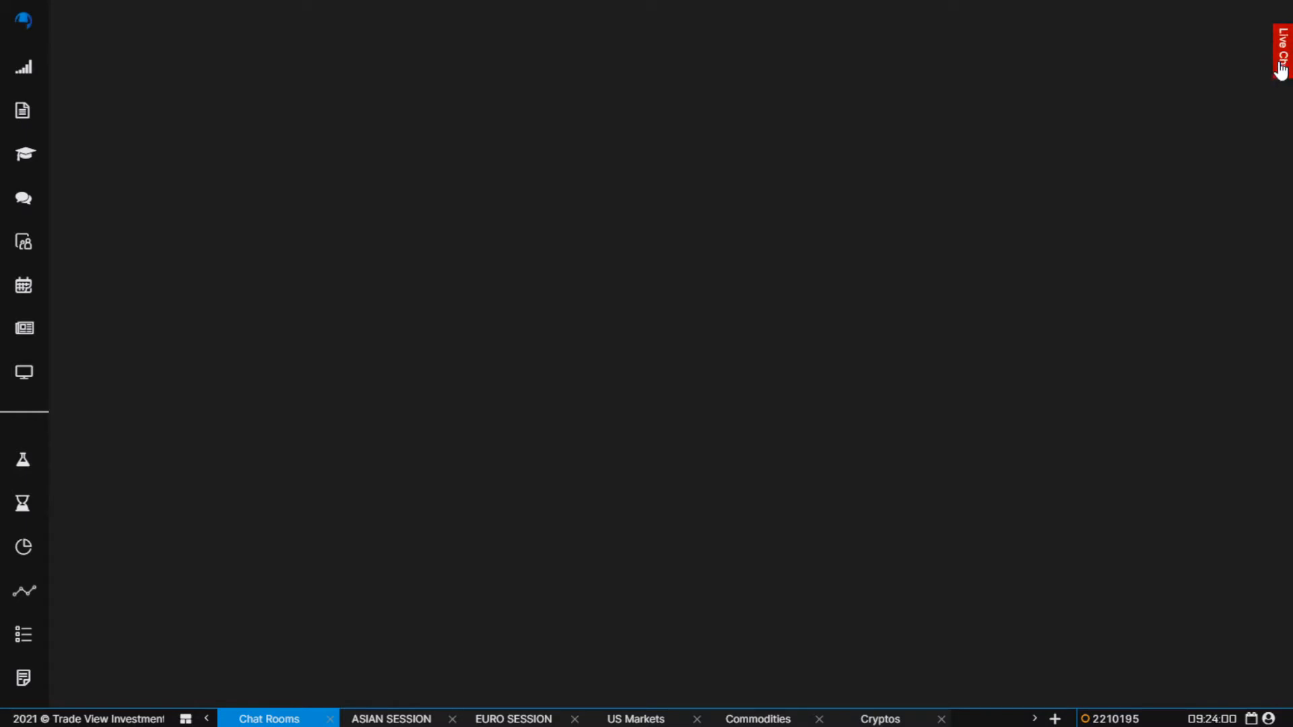
Expand the Live Chat panel to show the Welcome room's conversation.
left_click(1281, 50)
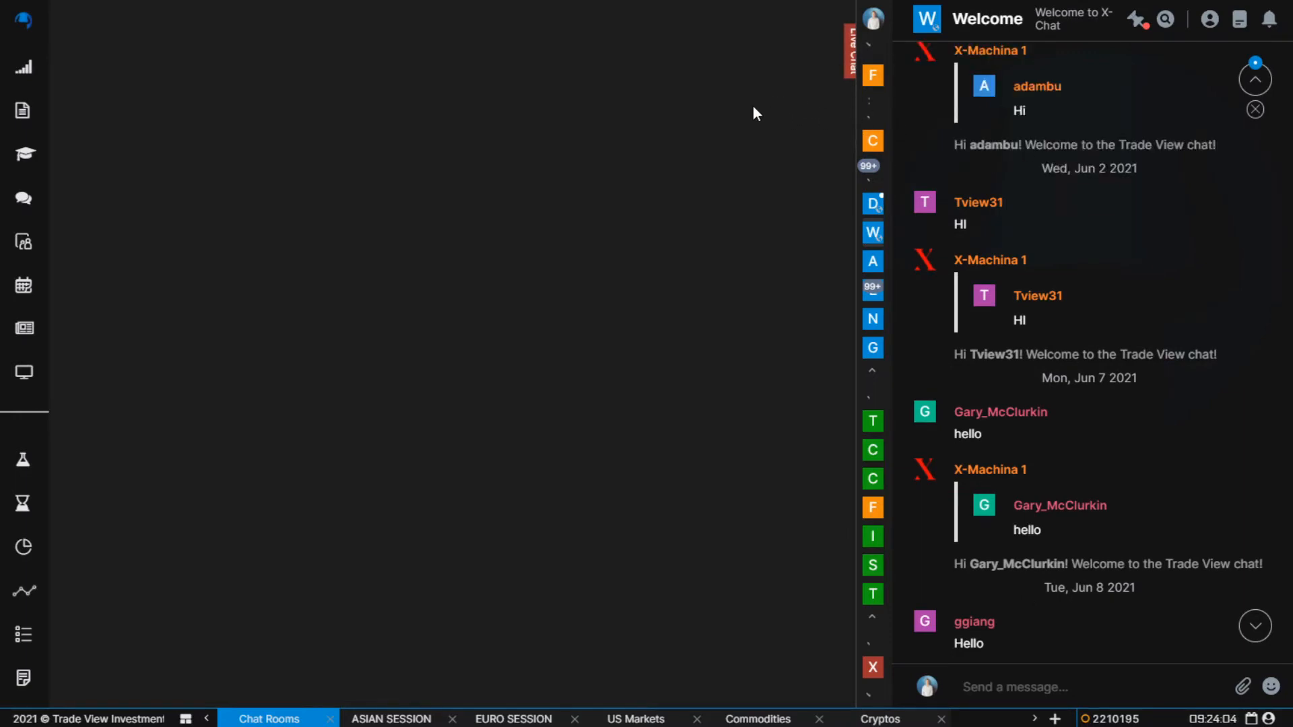
mouse_move(978, 225)
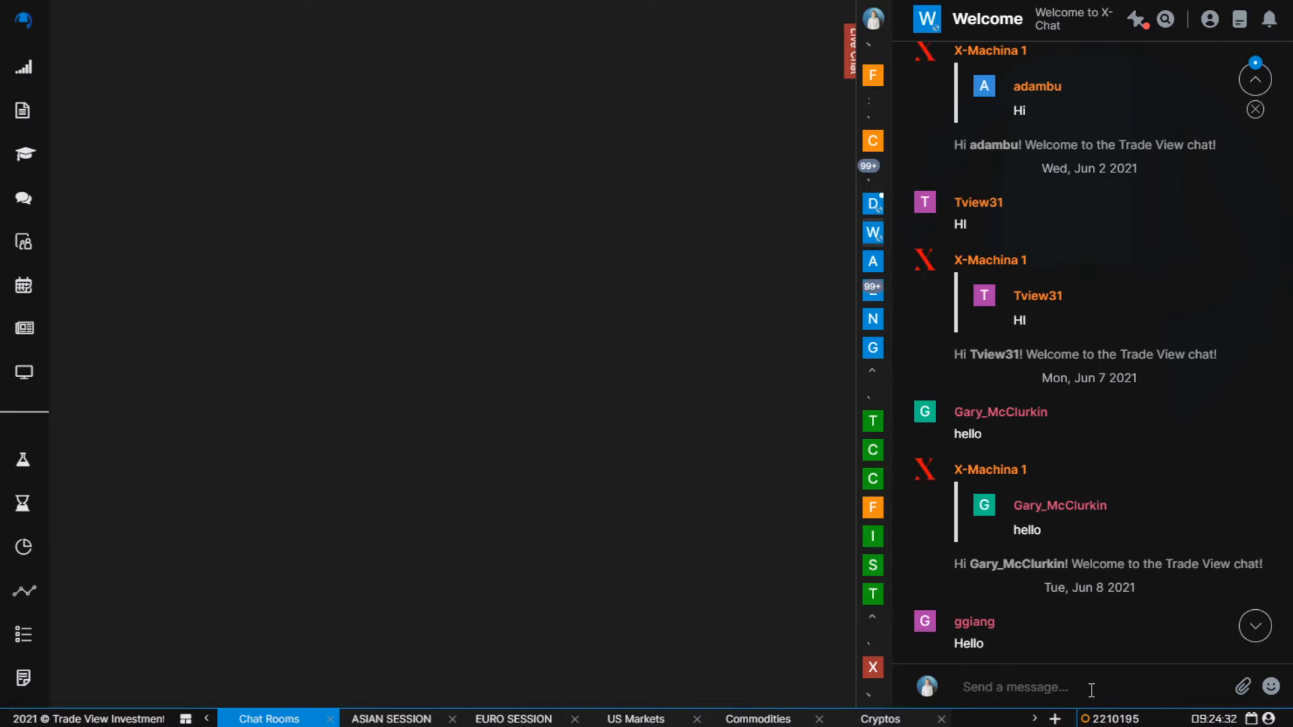
type("hi -")
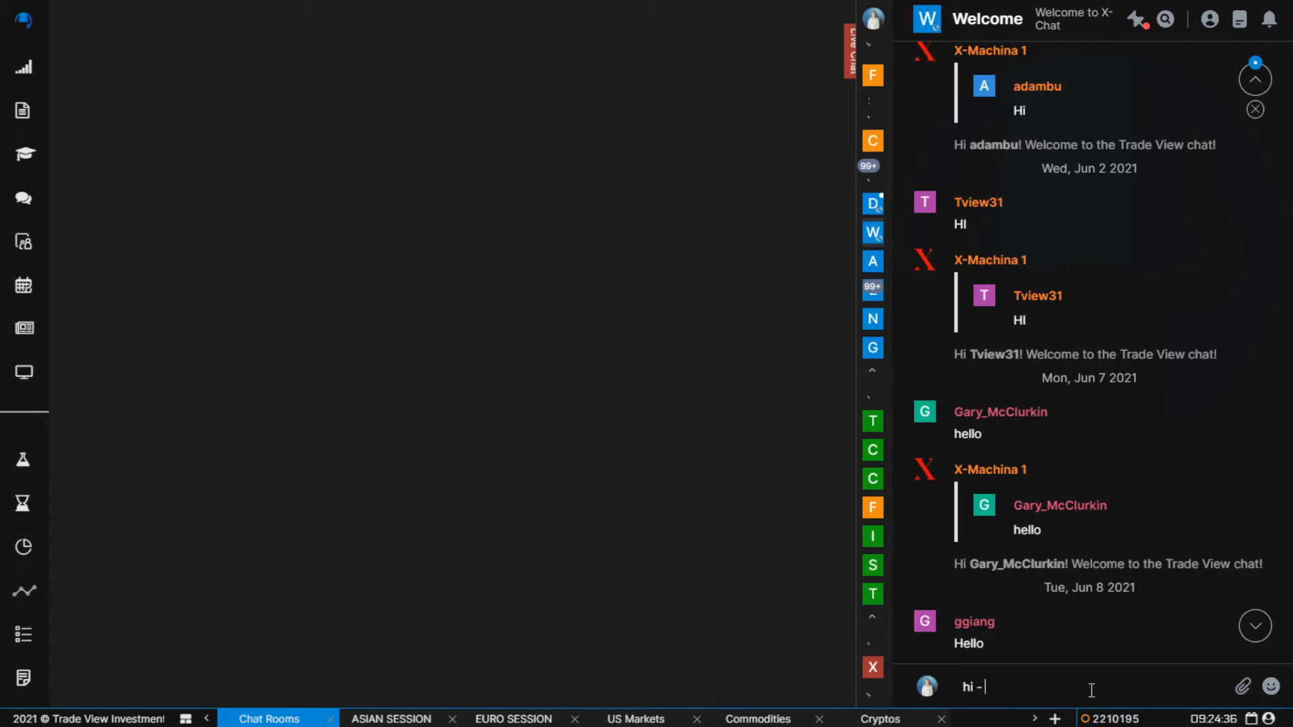
type("Matt from")
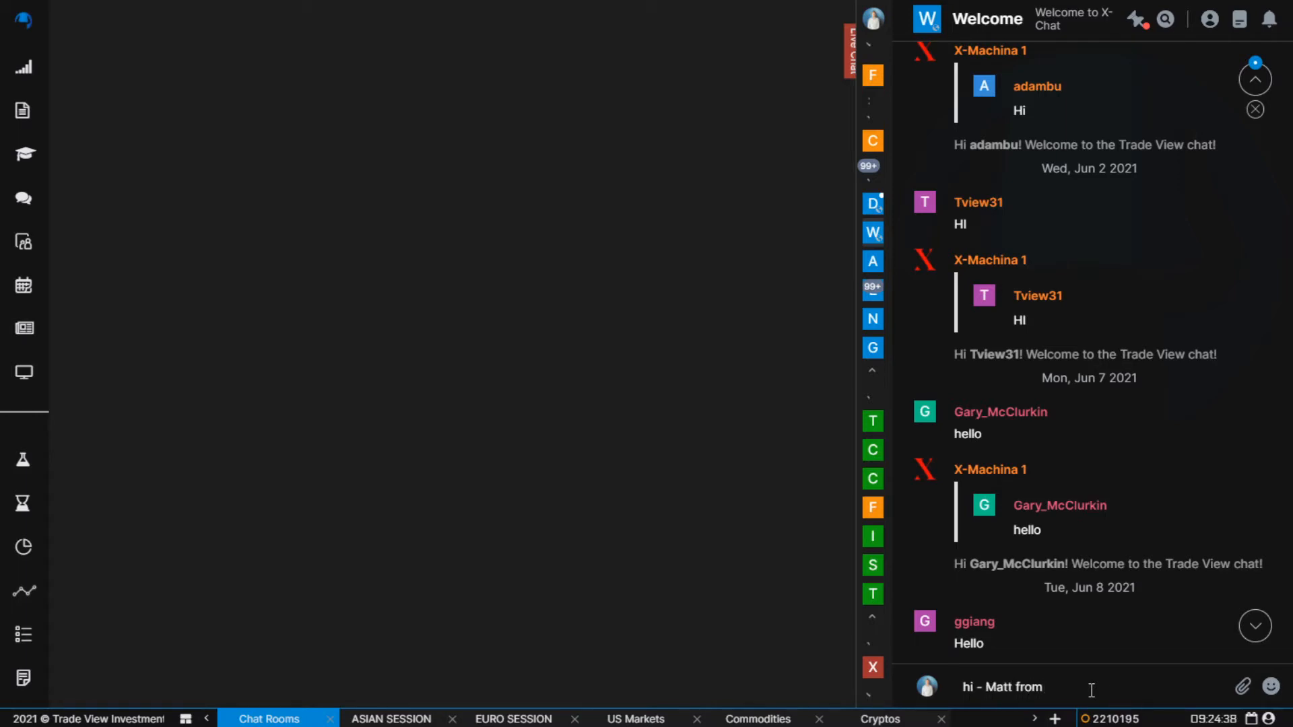
type("trade view")
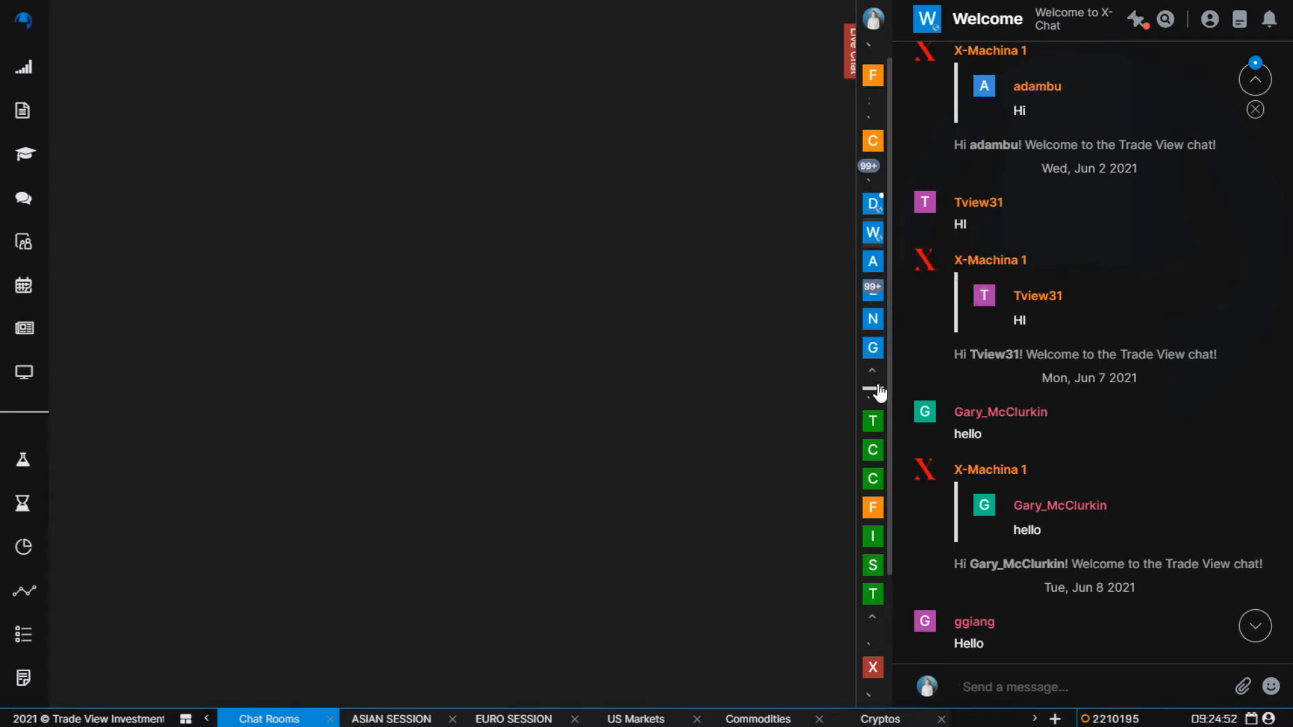
mouse_move(871, 450)
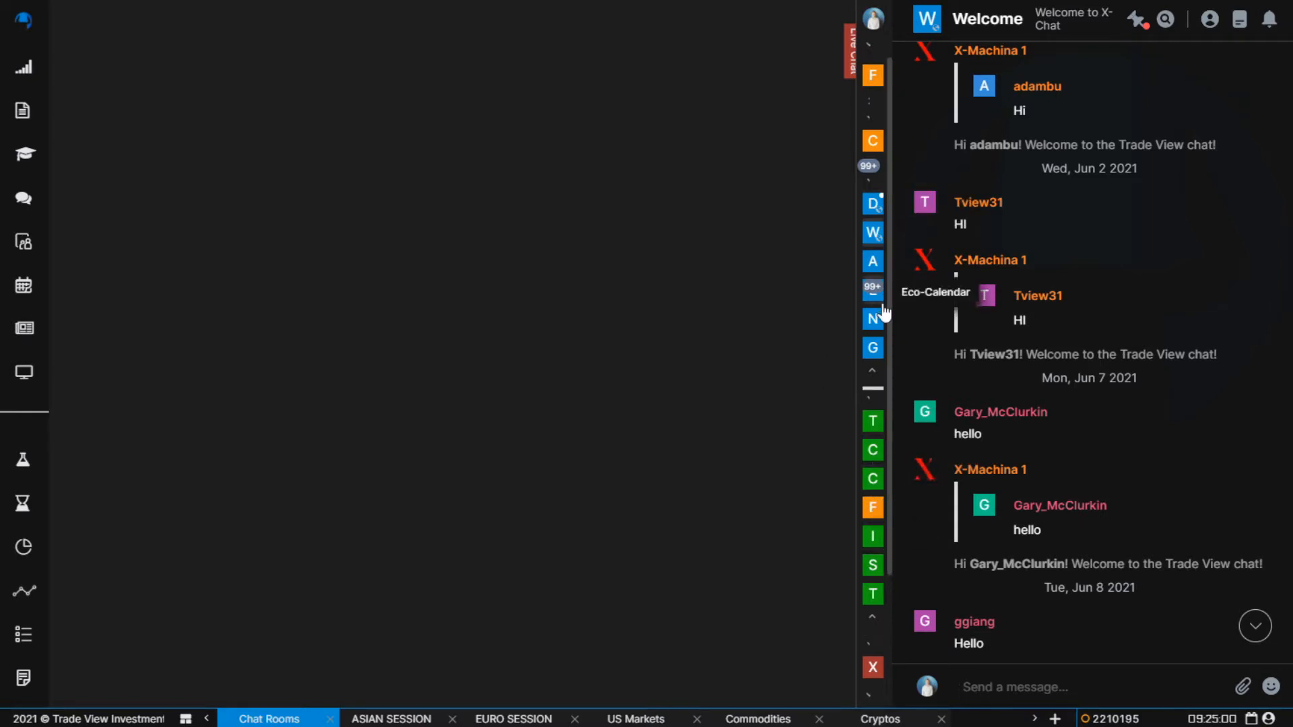
mouse_move(873, 203)
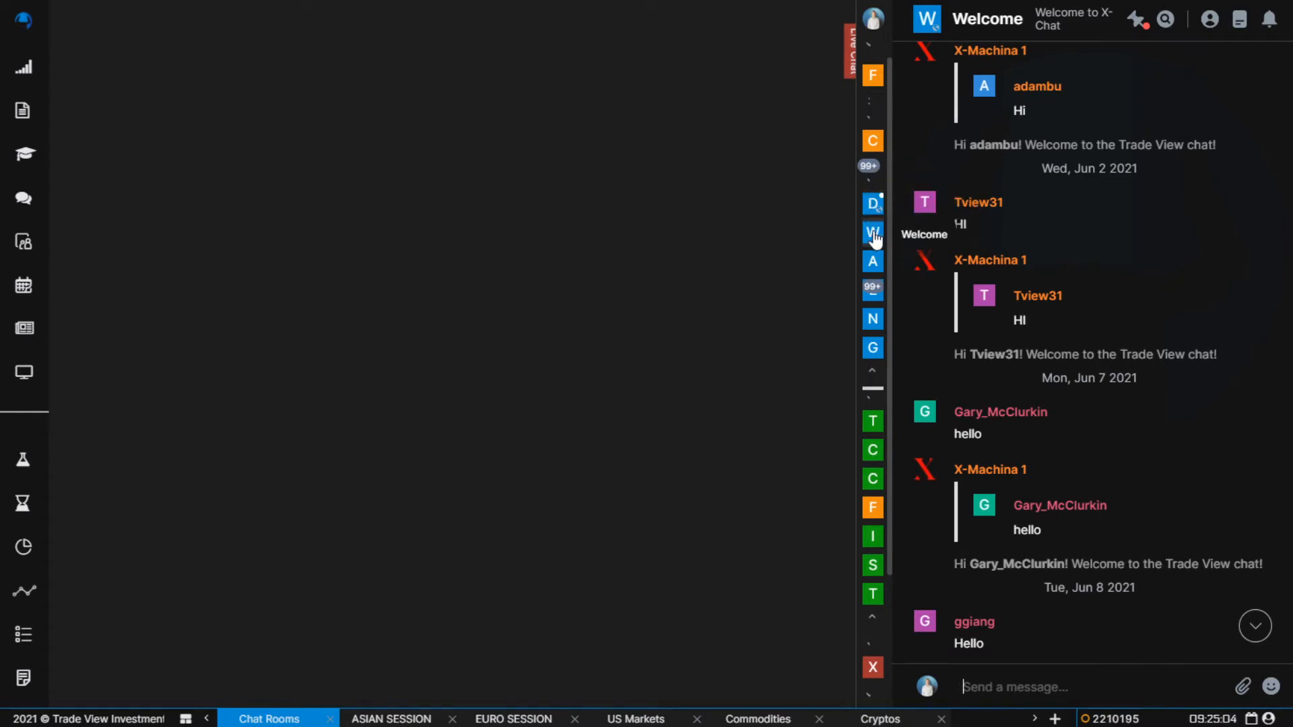
mouse_move(831, 337)
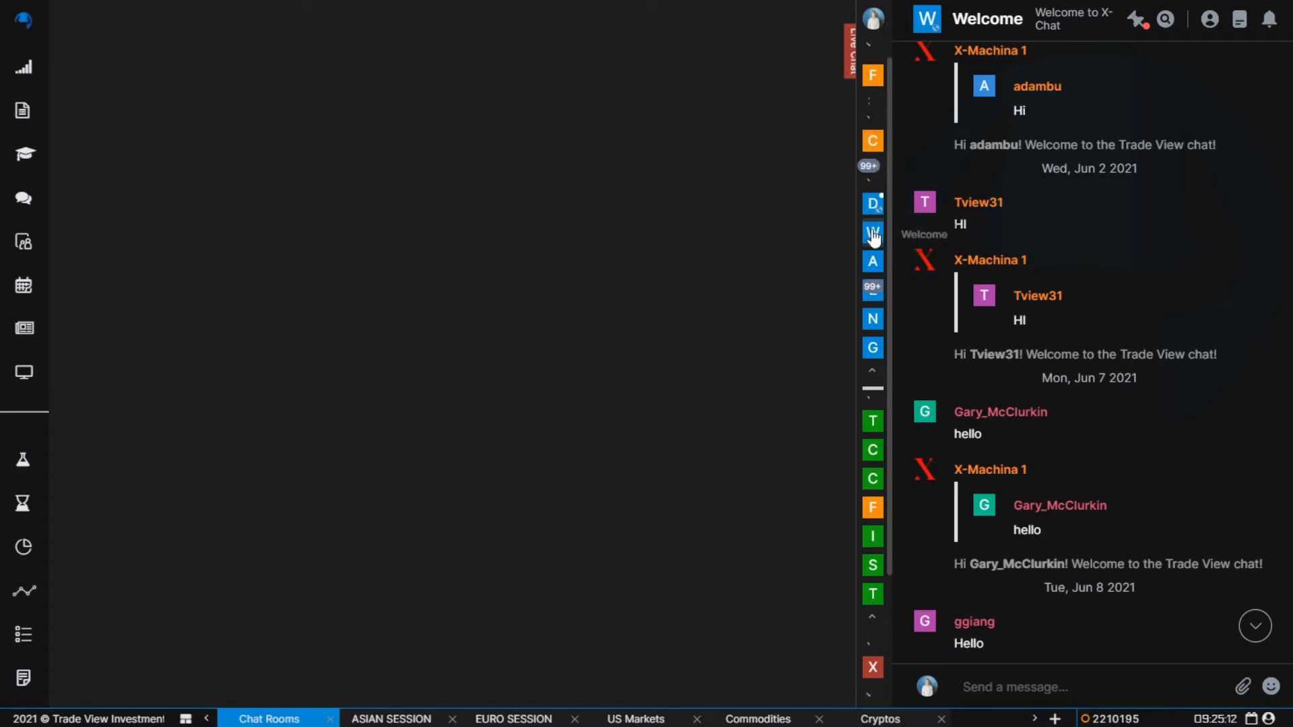
mouse_move(873, 334)
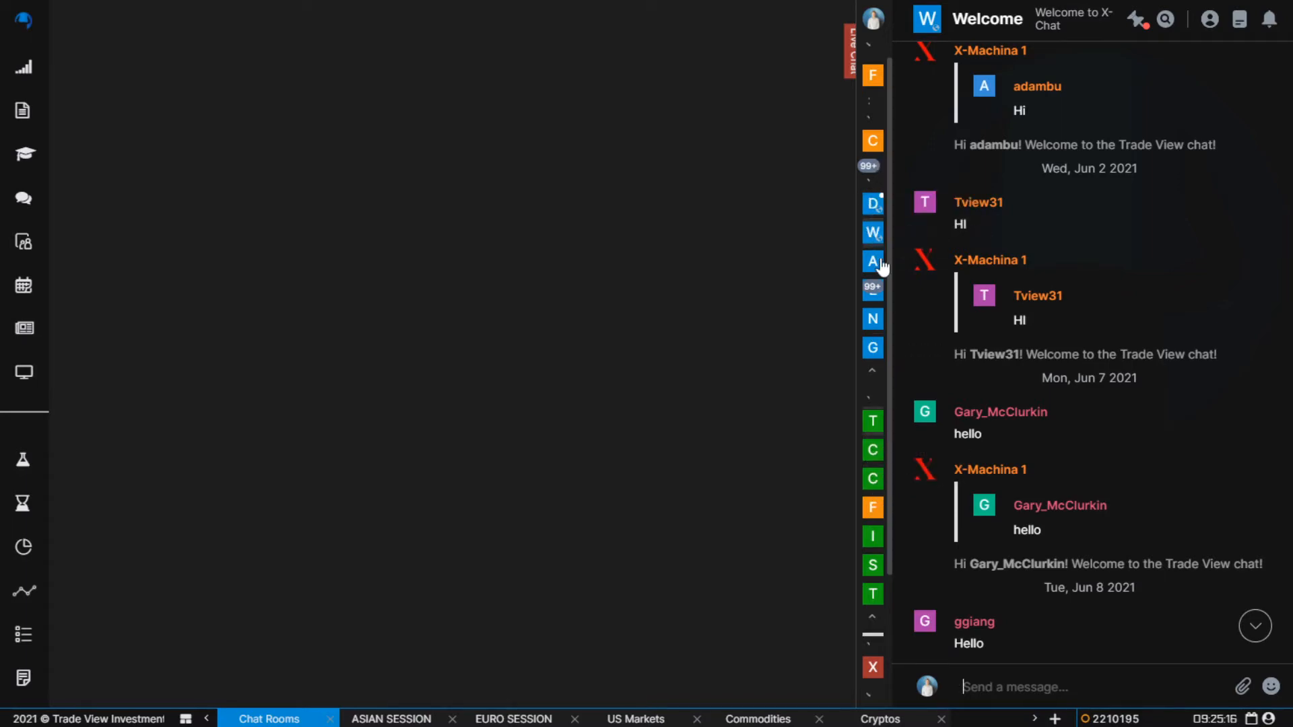
mouse_move(873, 478)
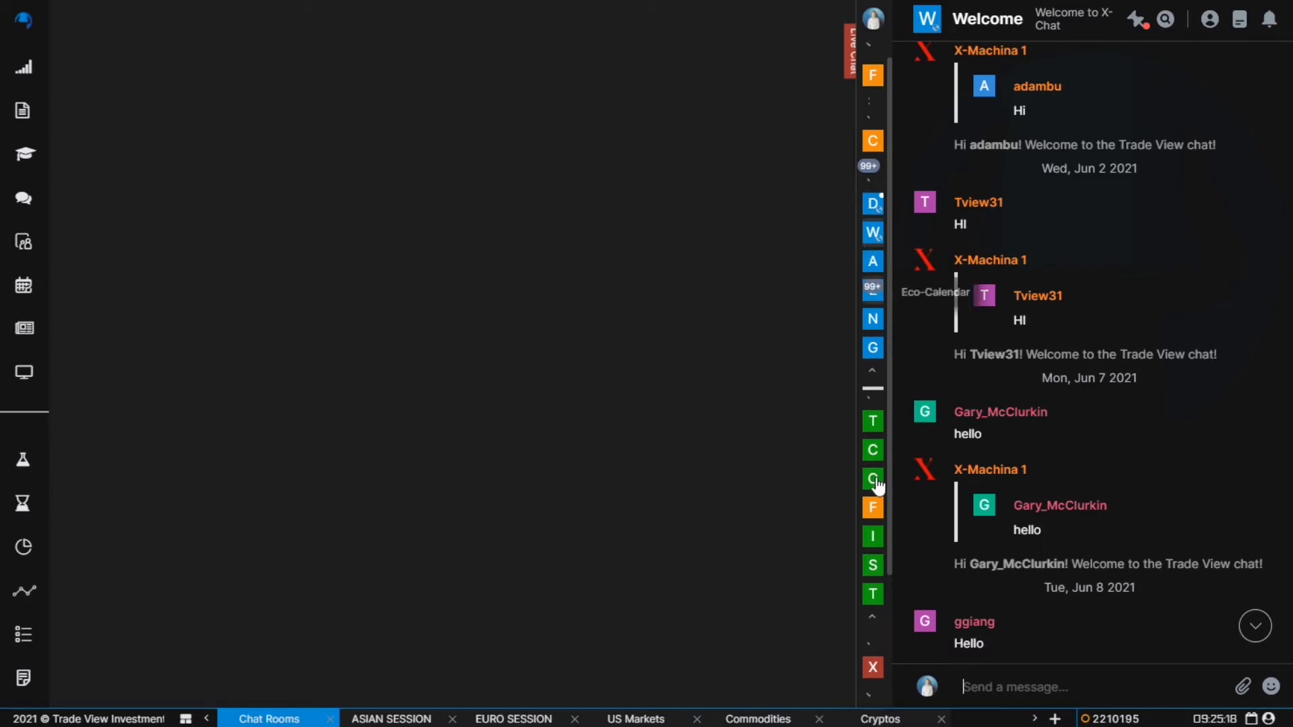
mouse_move(873, 291)
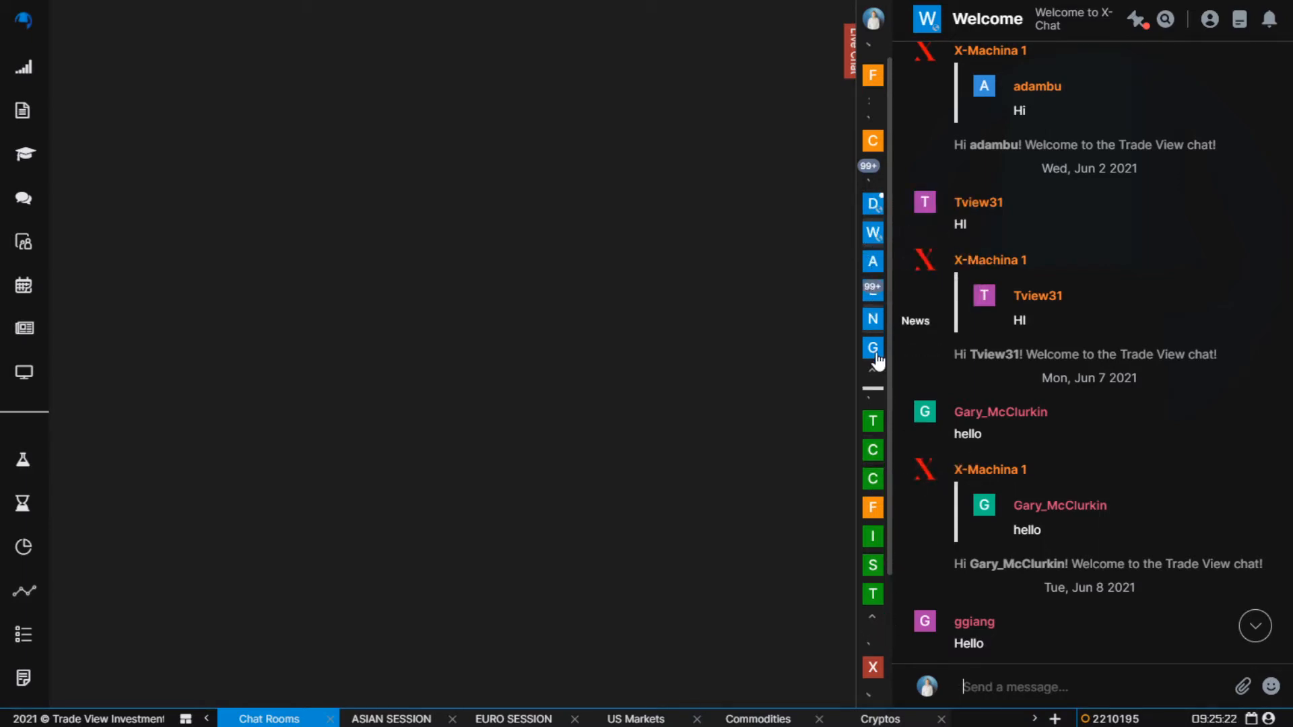
Browse the General and News rooms, then switch to the Announcements room.
left_click(872, 348)
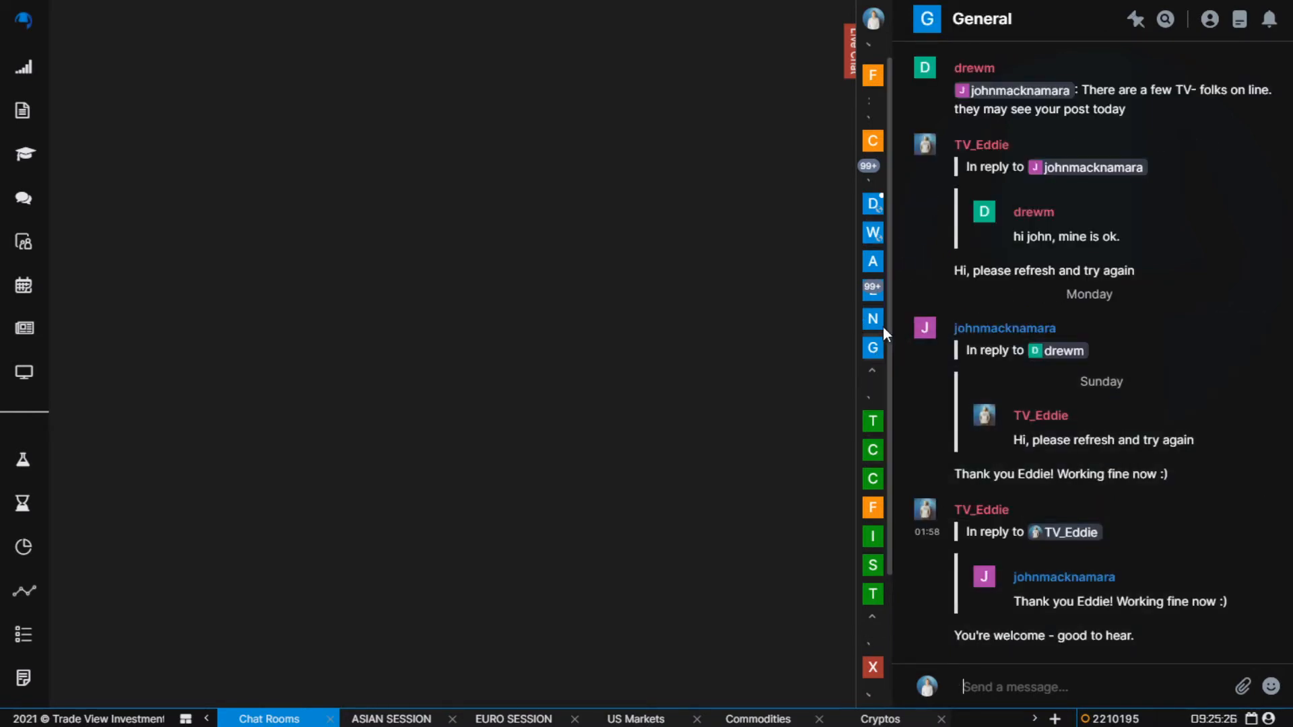
left_click(872, 319)
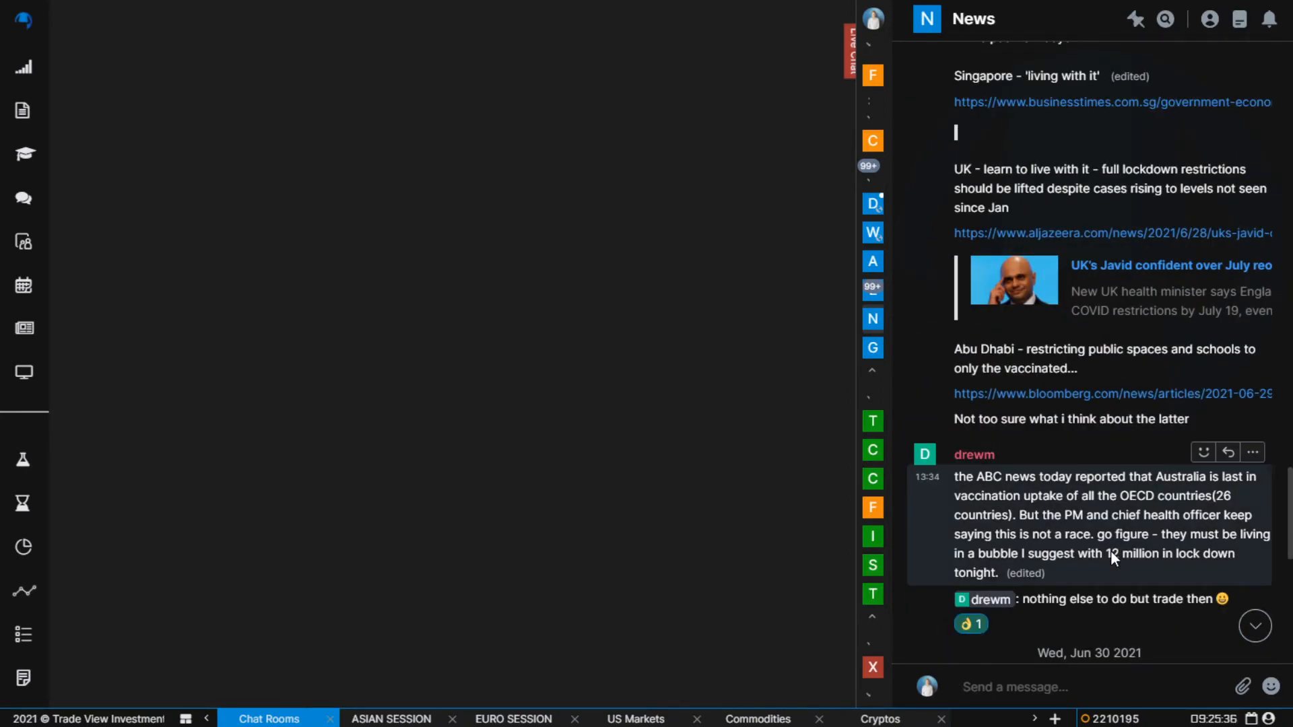
left_click(1014, 686)
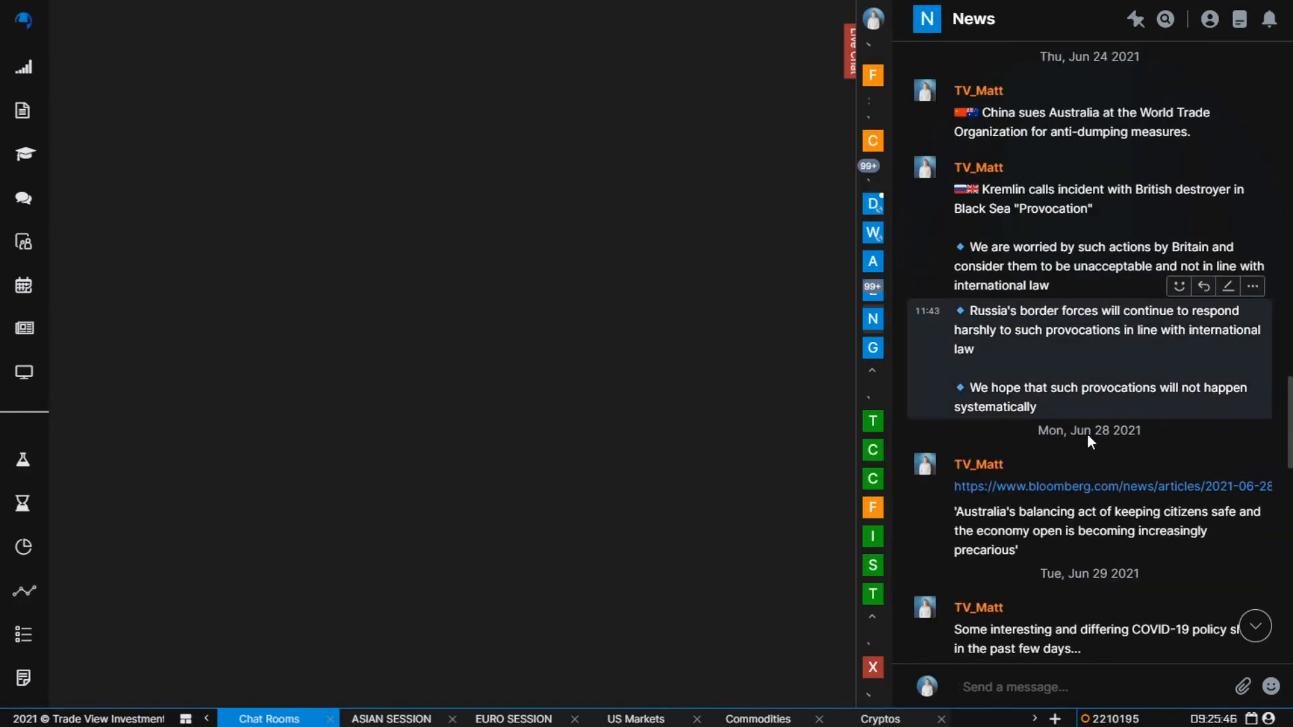
left_click(871, 262)
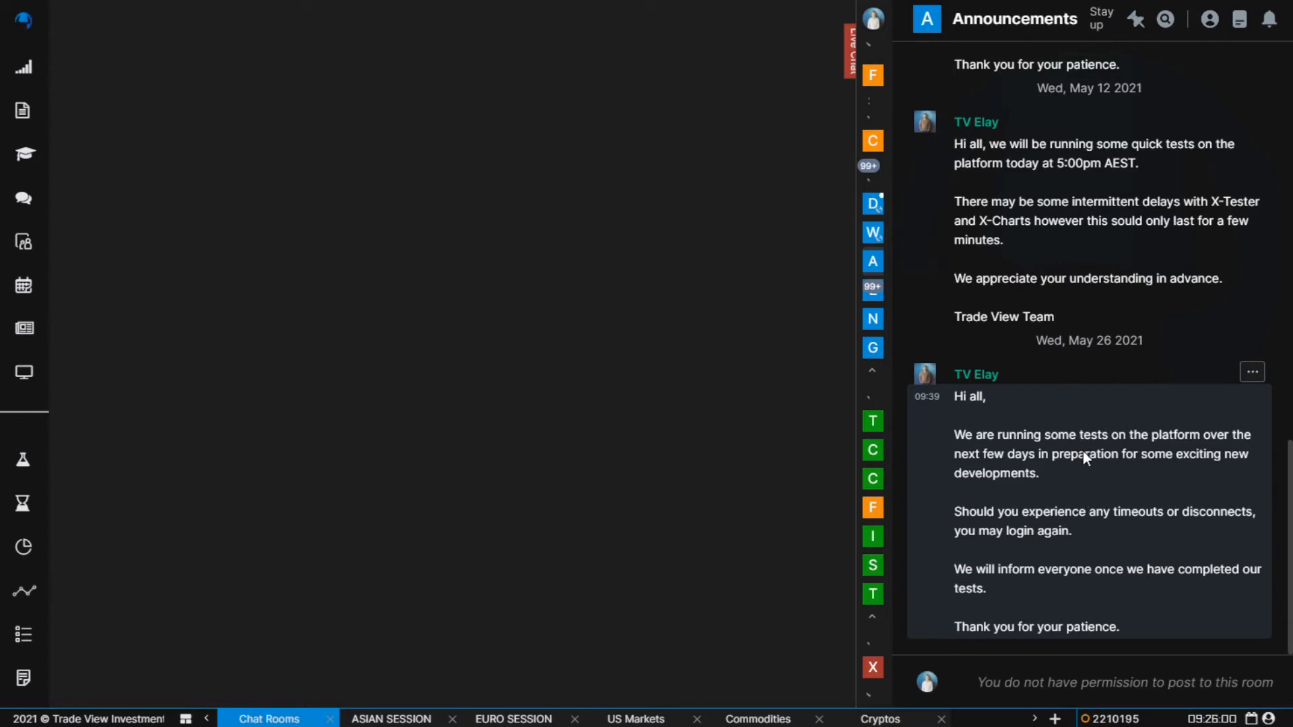
mouse_move(1080, 534)
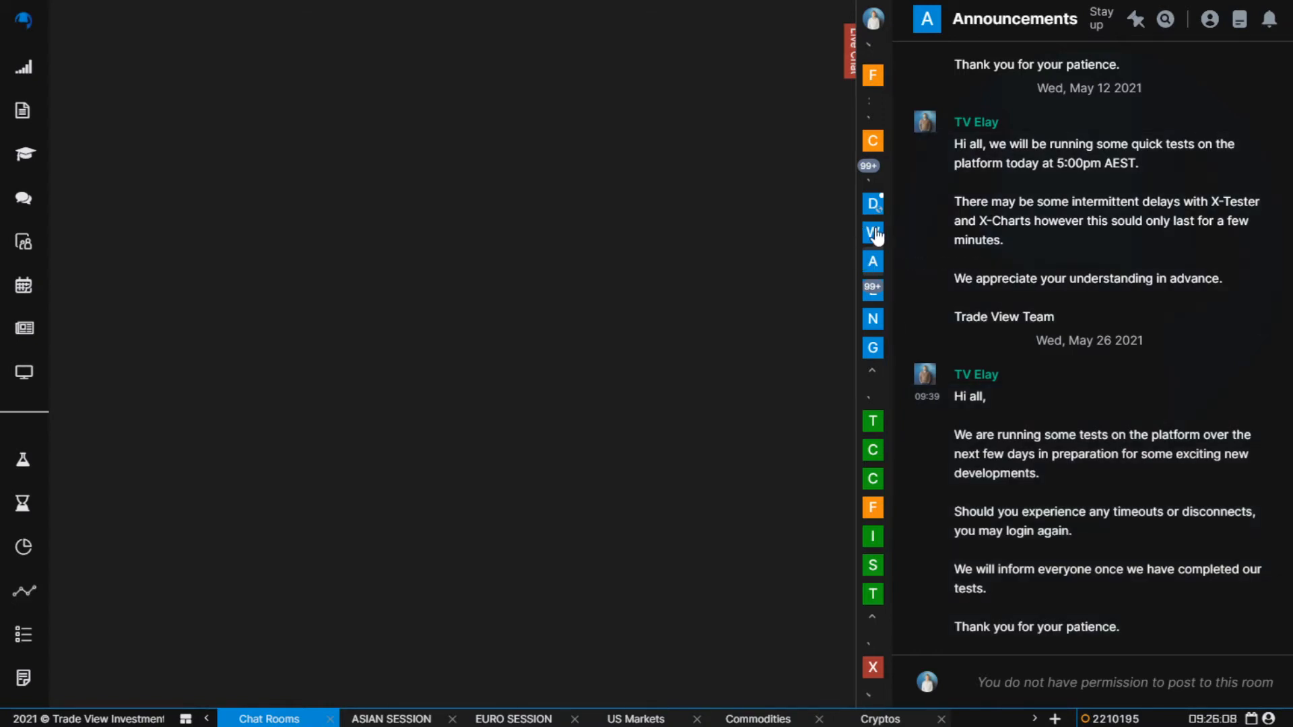
Visit the Welcome room, then switch to the Eco-Calendar room's announcement tables.
left_click(873, 233)
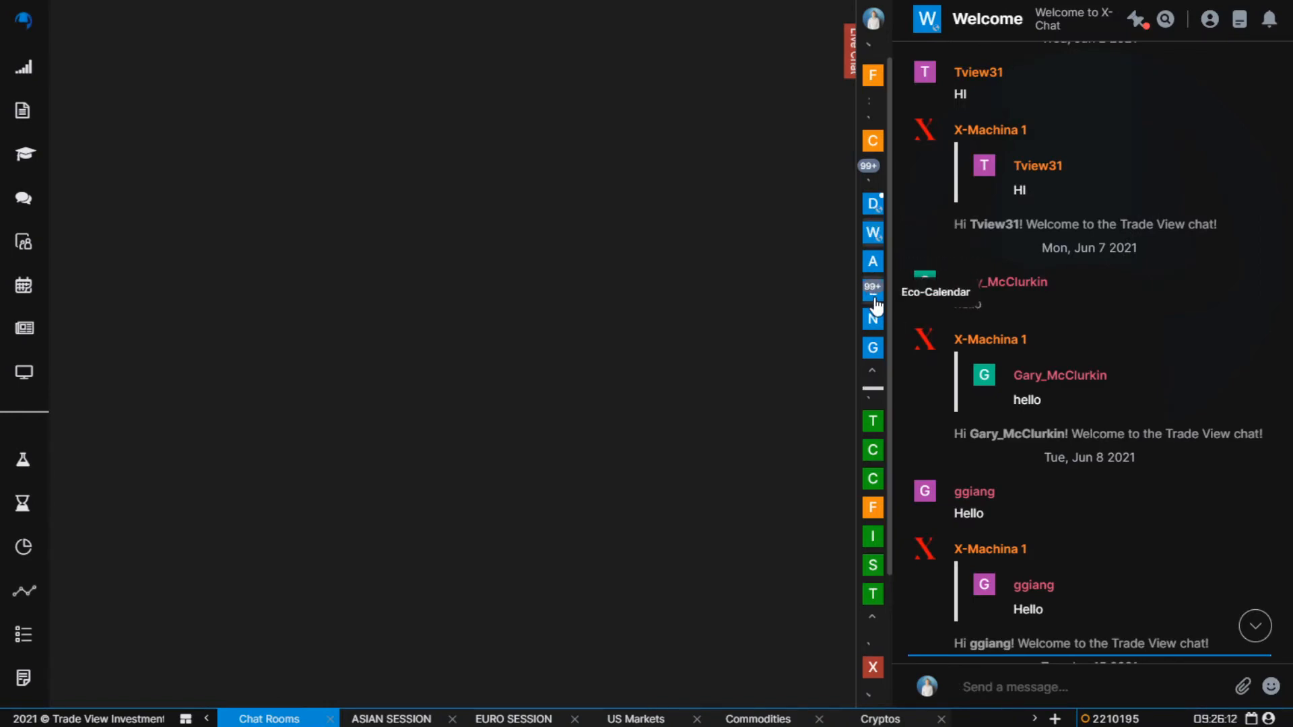
left_click(872, 290)
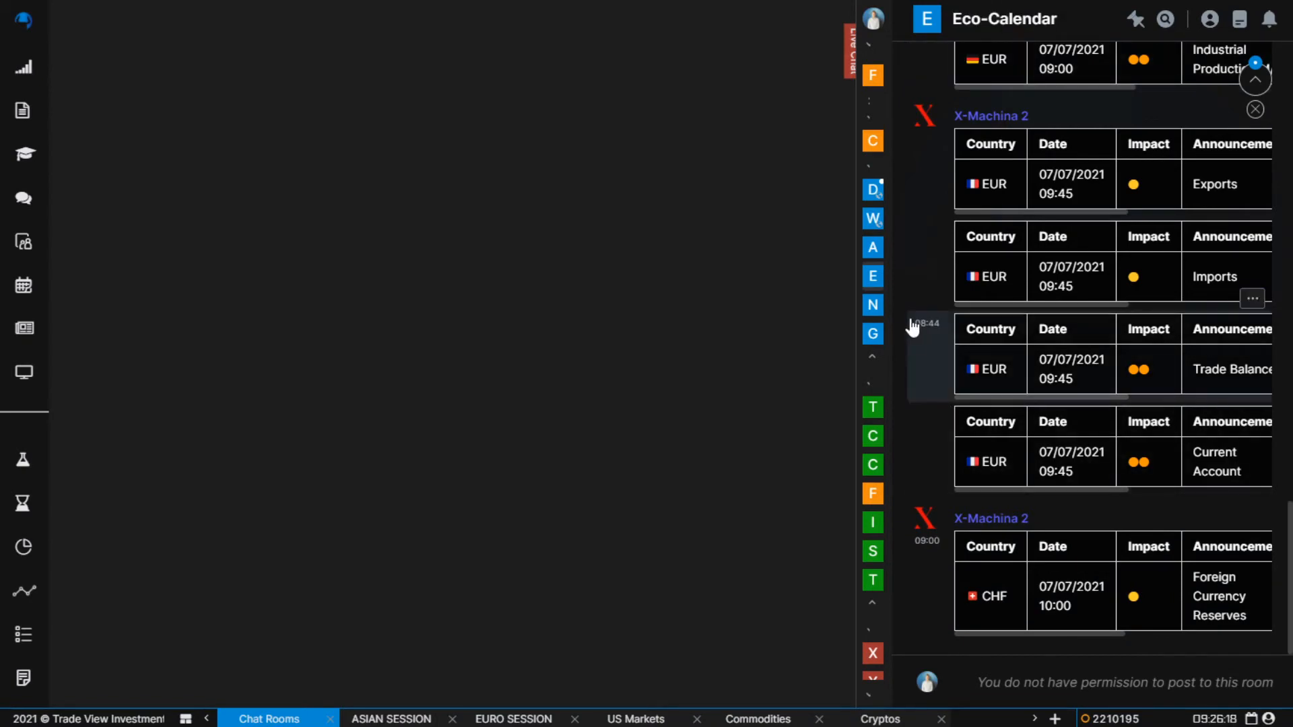
mouse_move(872, 407)
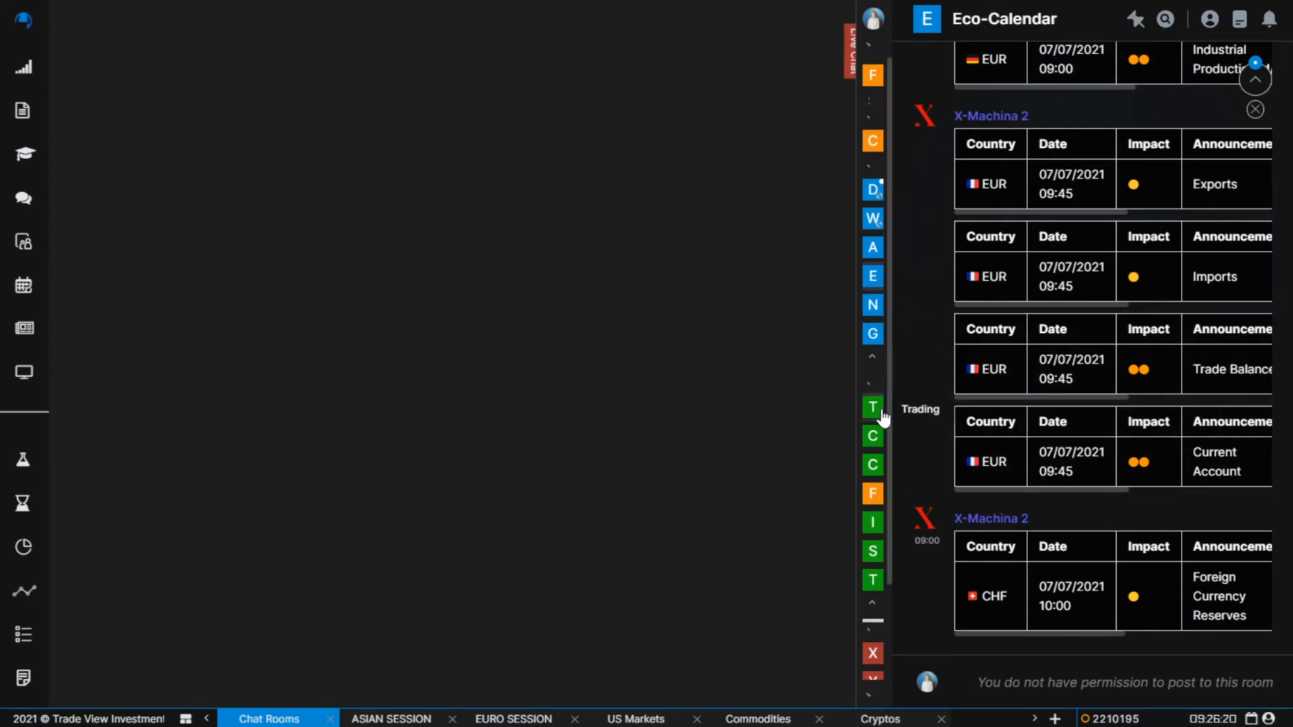
Switch to the Trading room and read down its session updates and video links.
left_click(871, 407)
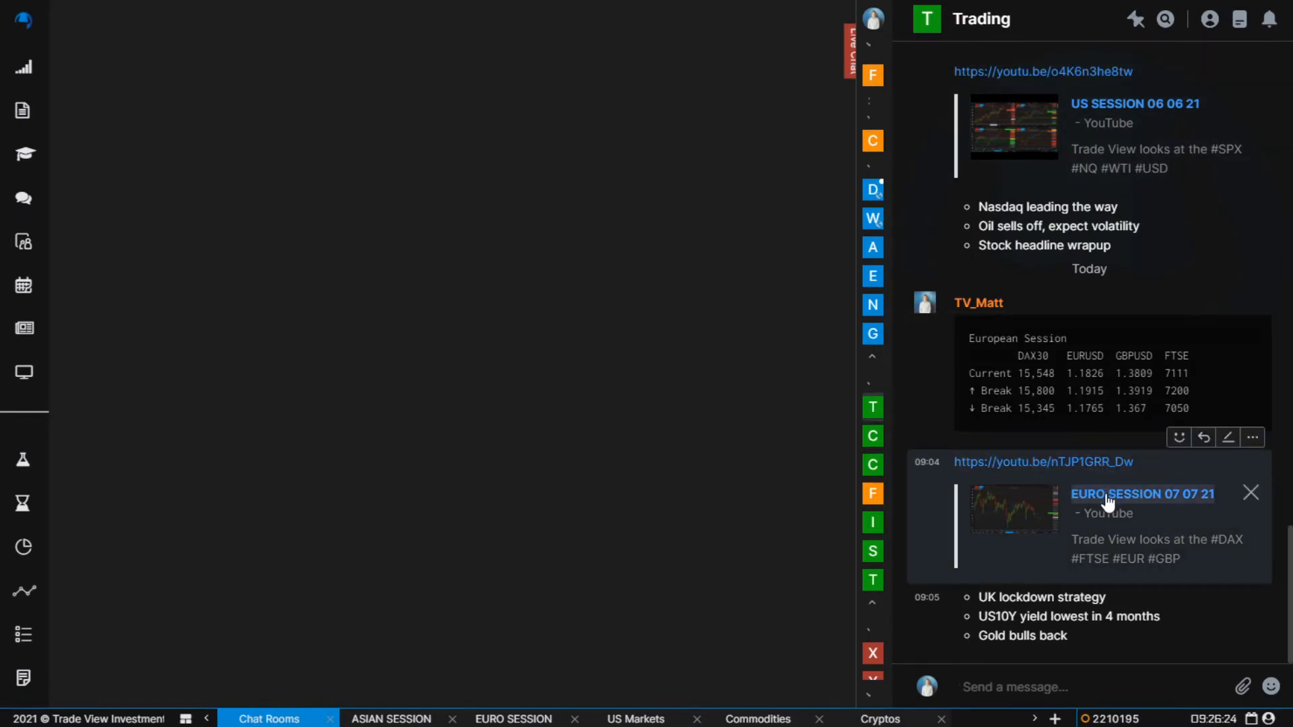
mouse_move(1118, 508)
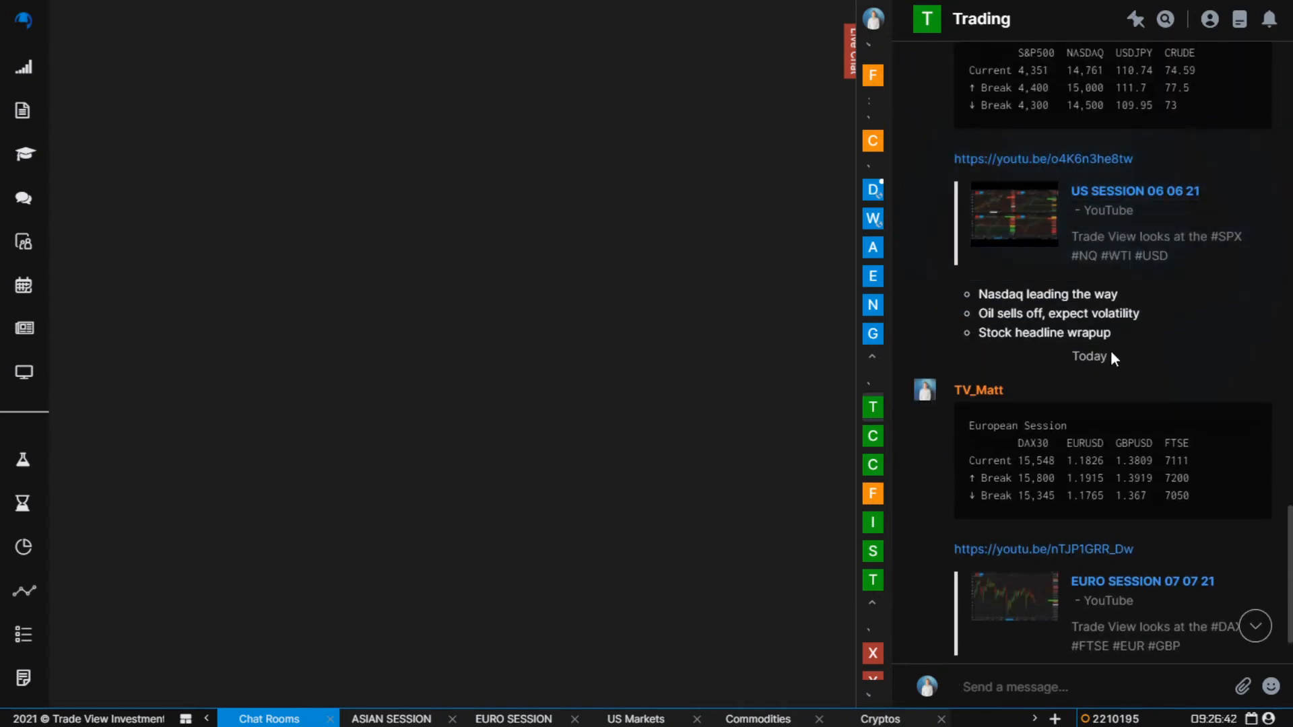
scroll("down", 3)
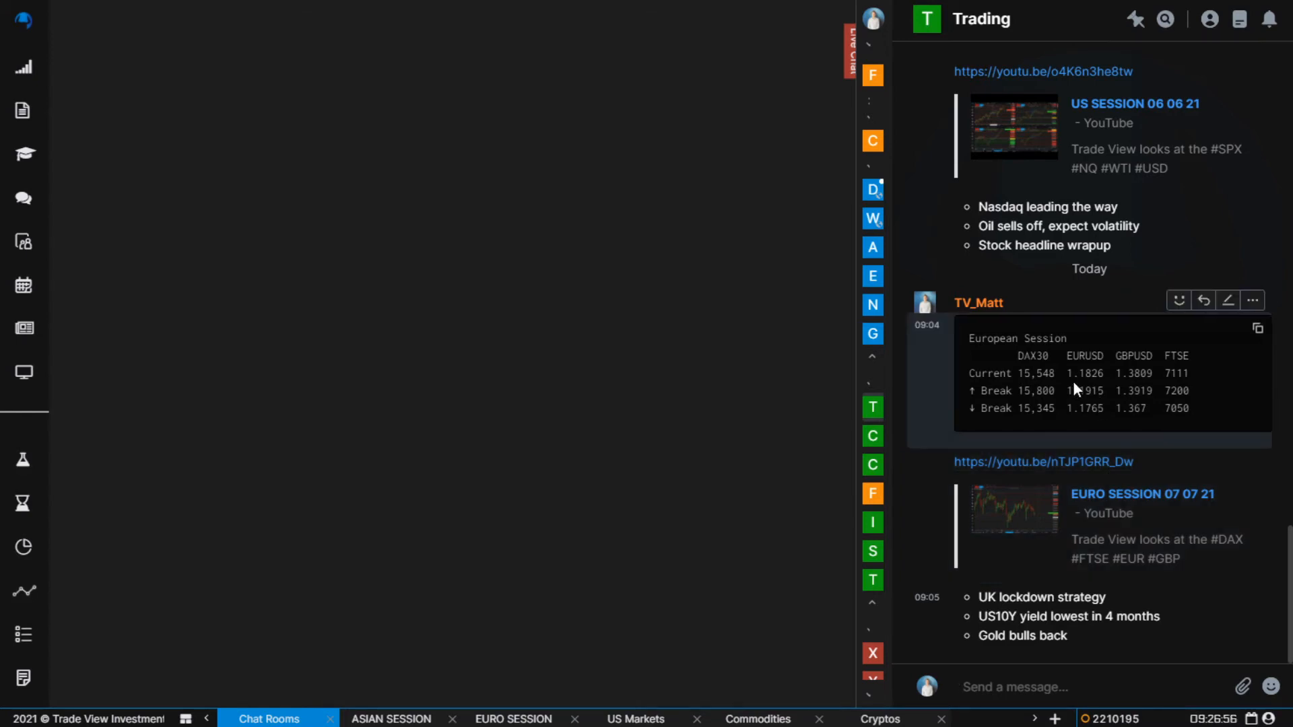
mouse_move(1060, 372)
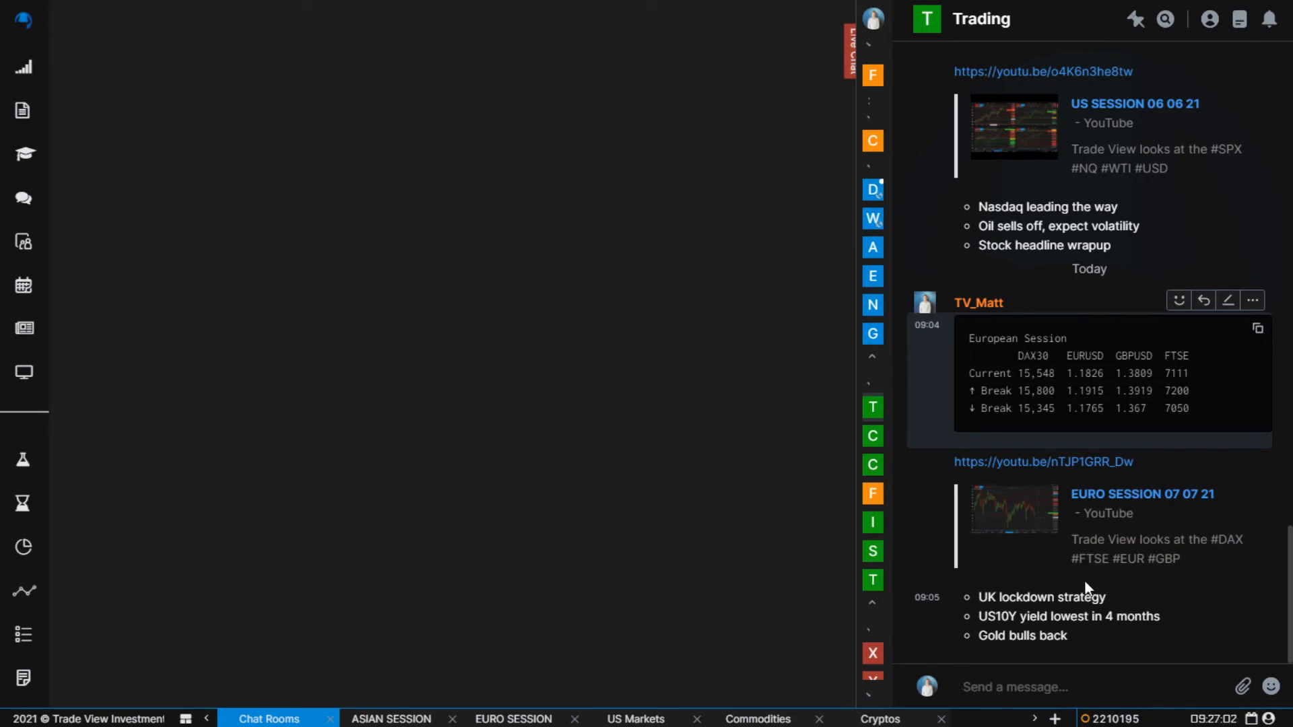
mouse_move(931, 356)
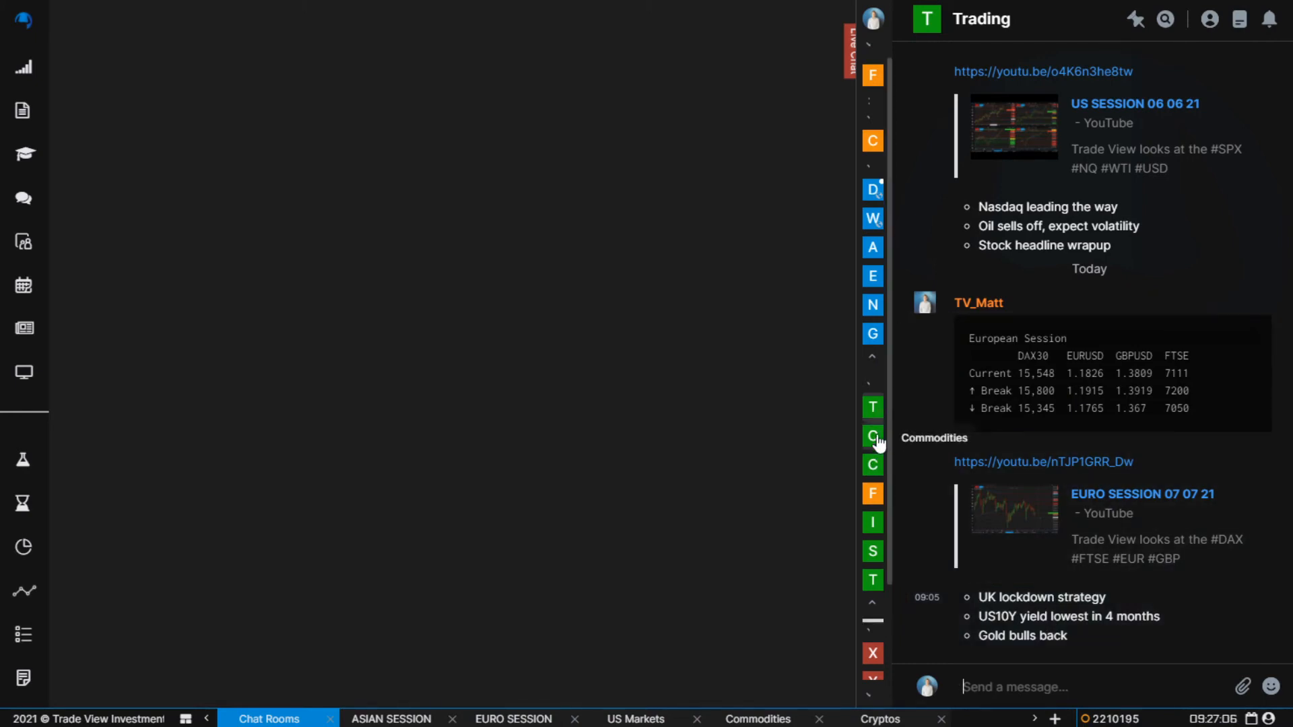
Visit another market room, then switch to the Treasuries room with its gold report.
left_click(872, 436)
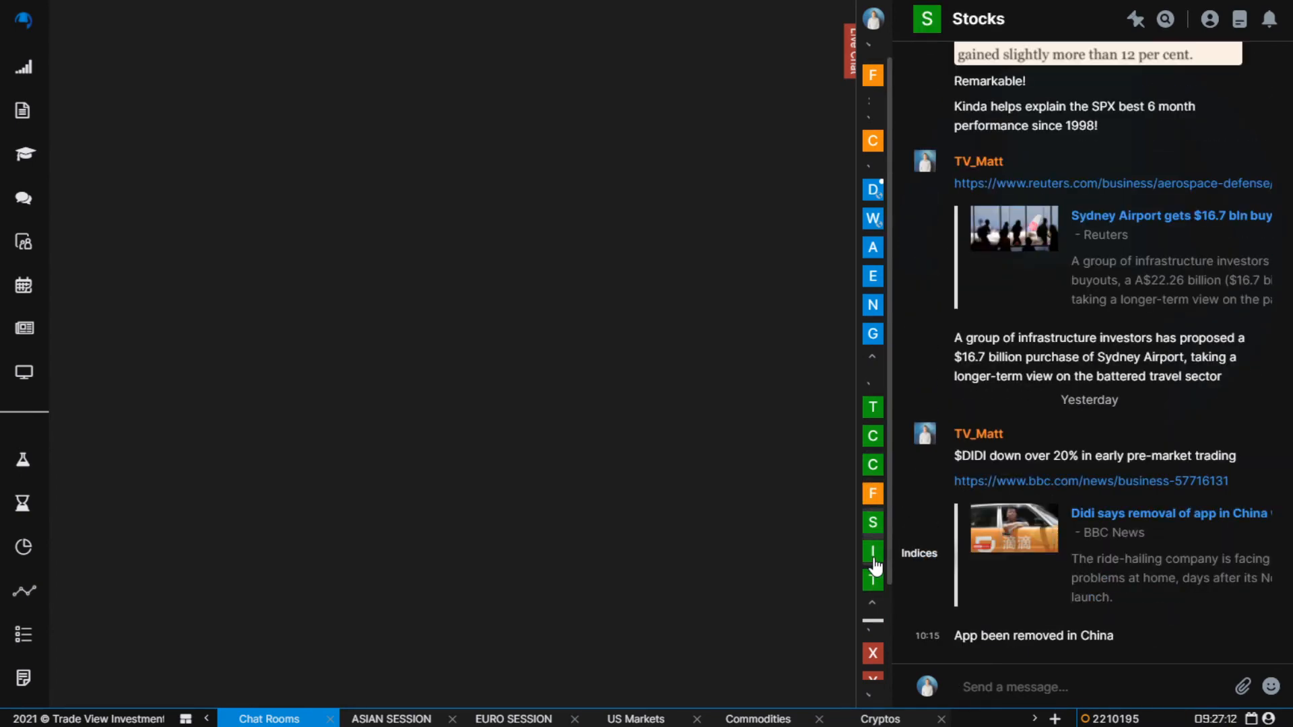
left_click(872, 407)
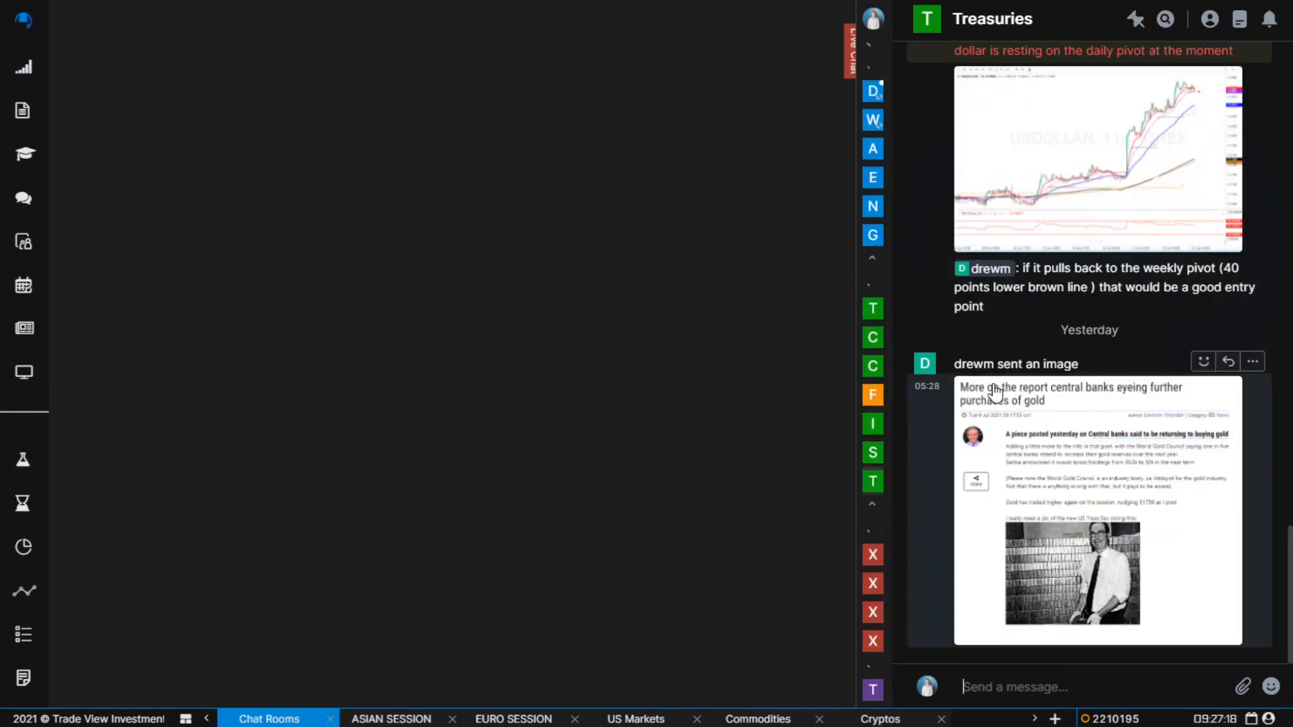
mouse_move(949, 478)
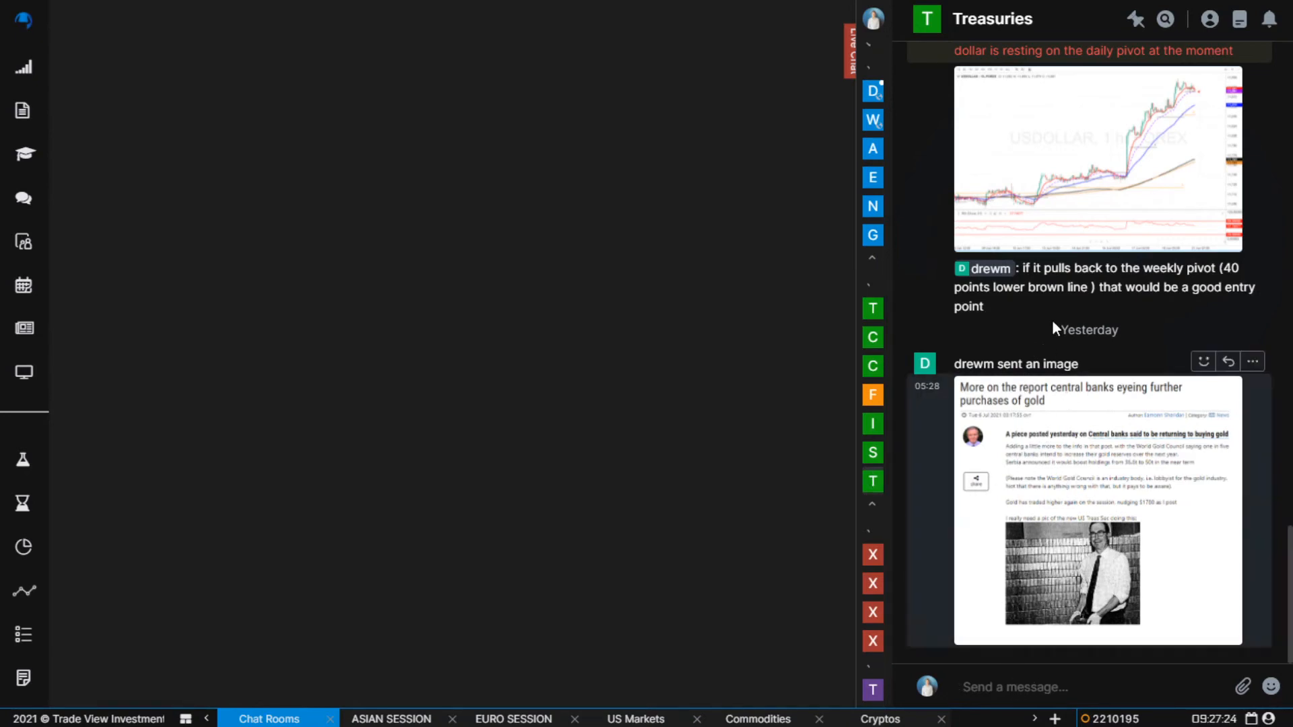
mouse_move(950, 253)
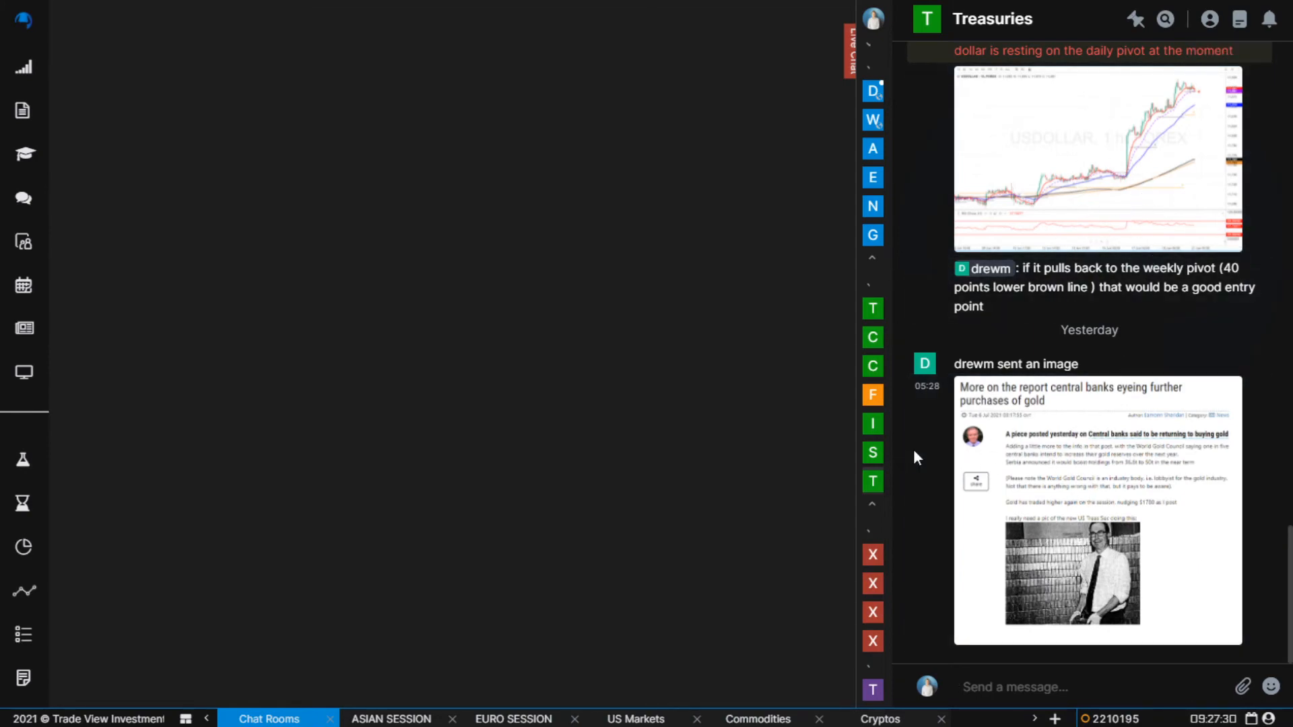
mouse_move(948, 454)
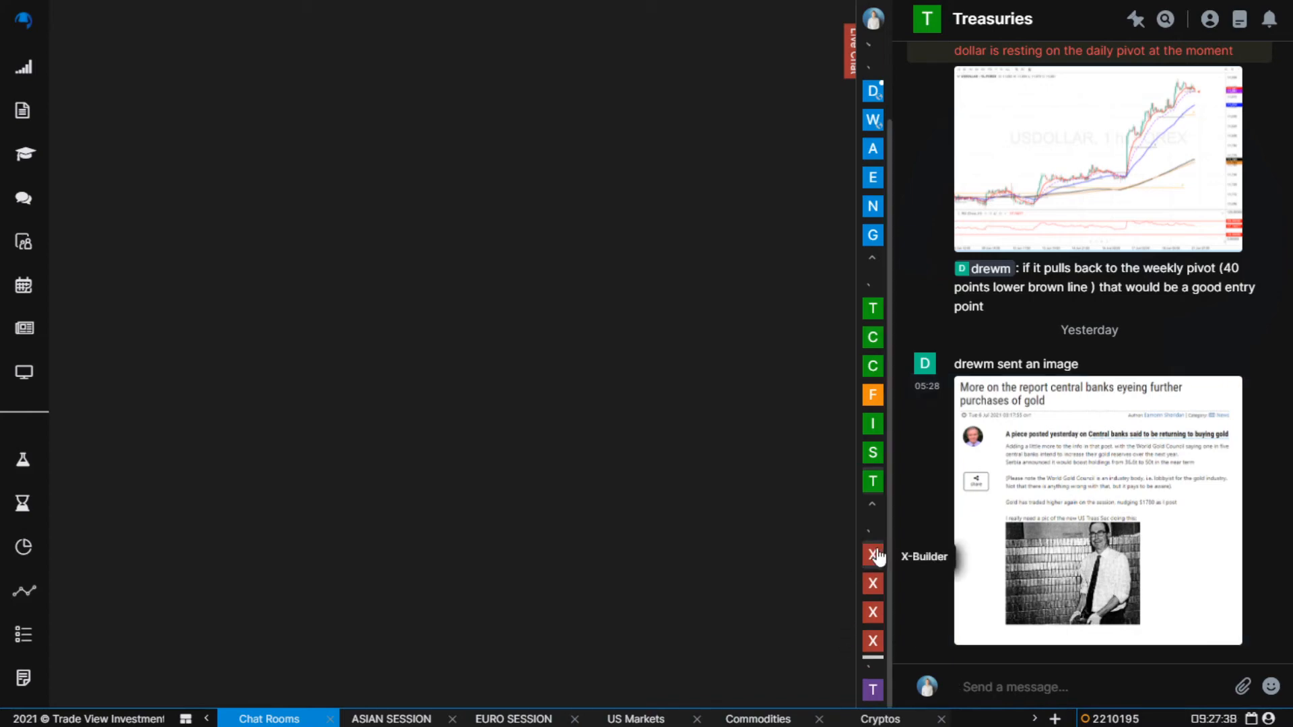
Close the Live Chat panel and open an empty Chat window from the left sidebar.
left_click(871, 554)
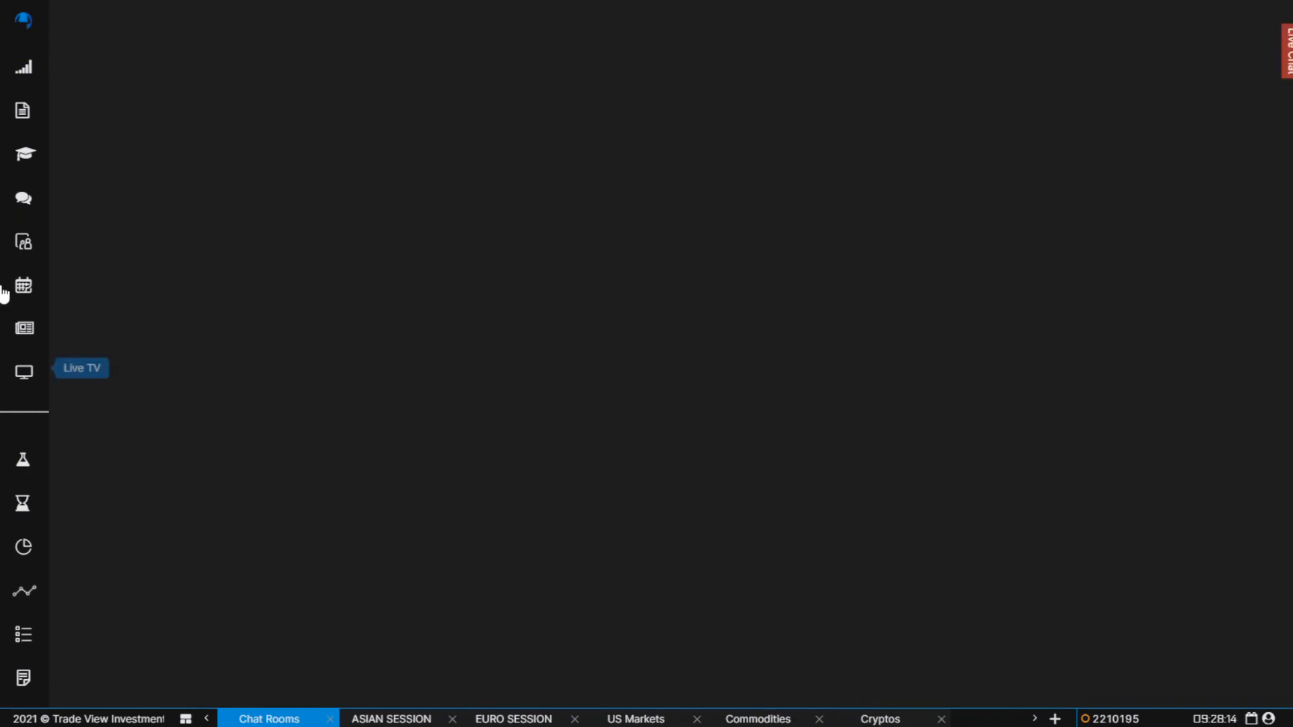
left_click(23, 198)
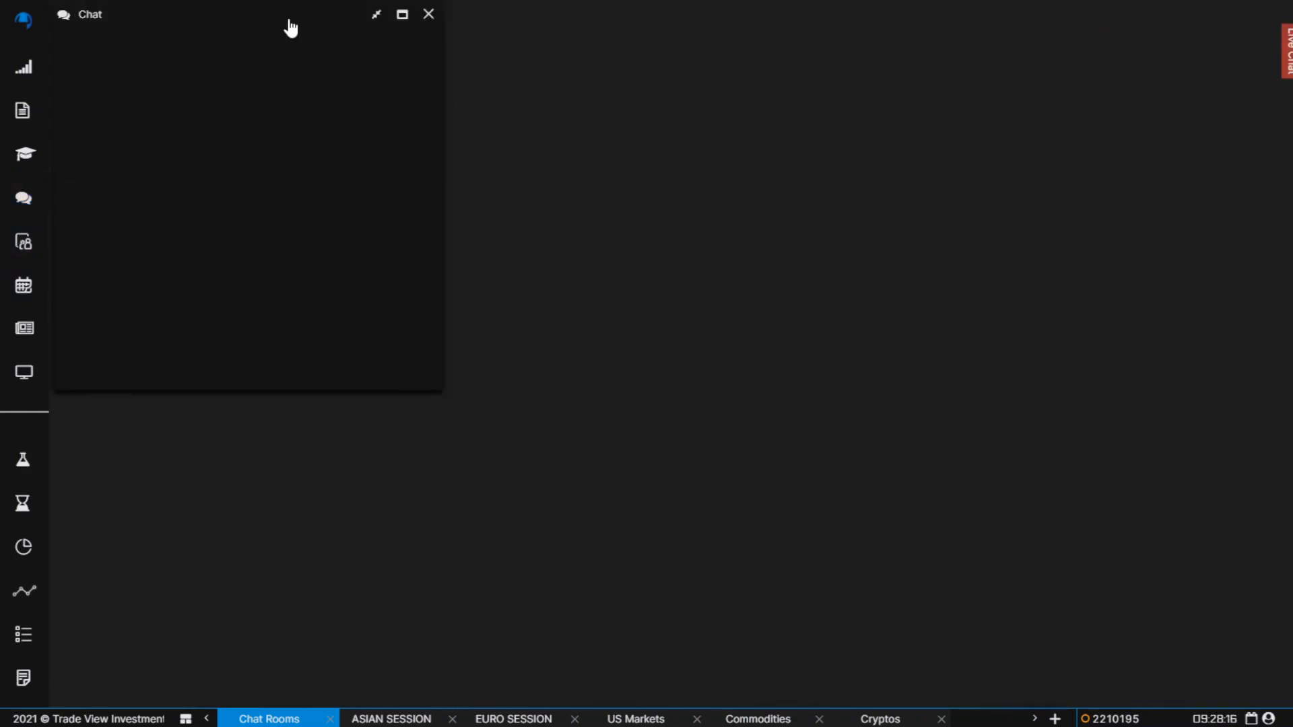